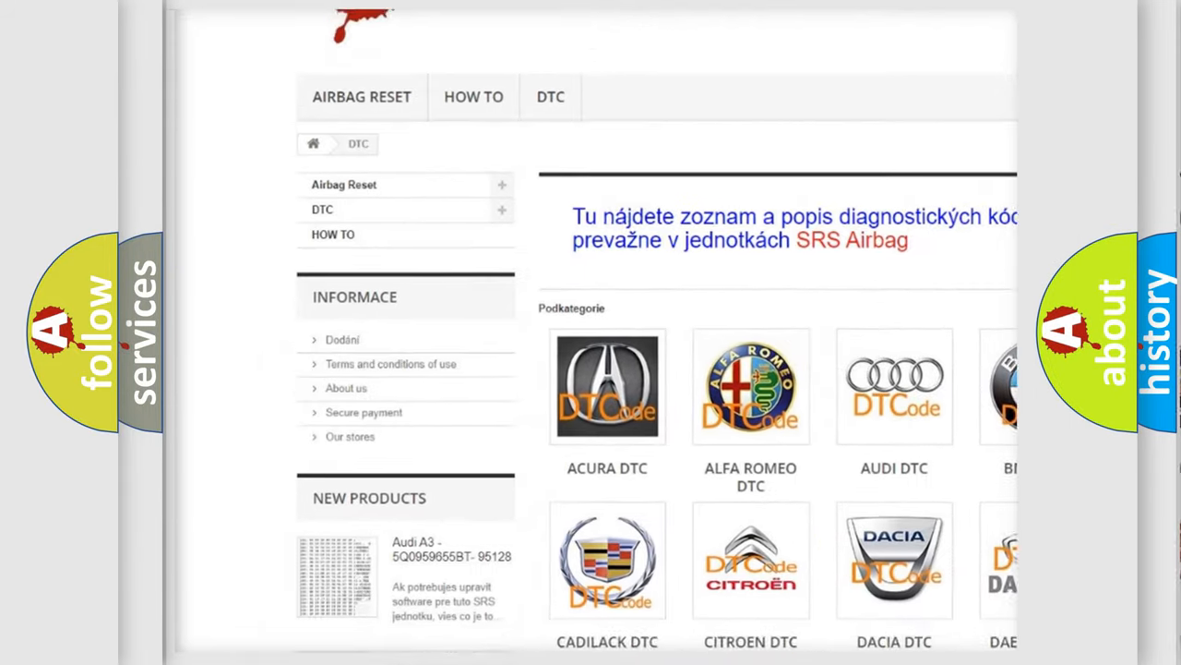
pyautogui.scroll(-3)
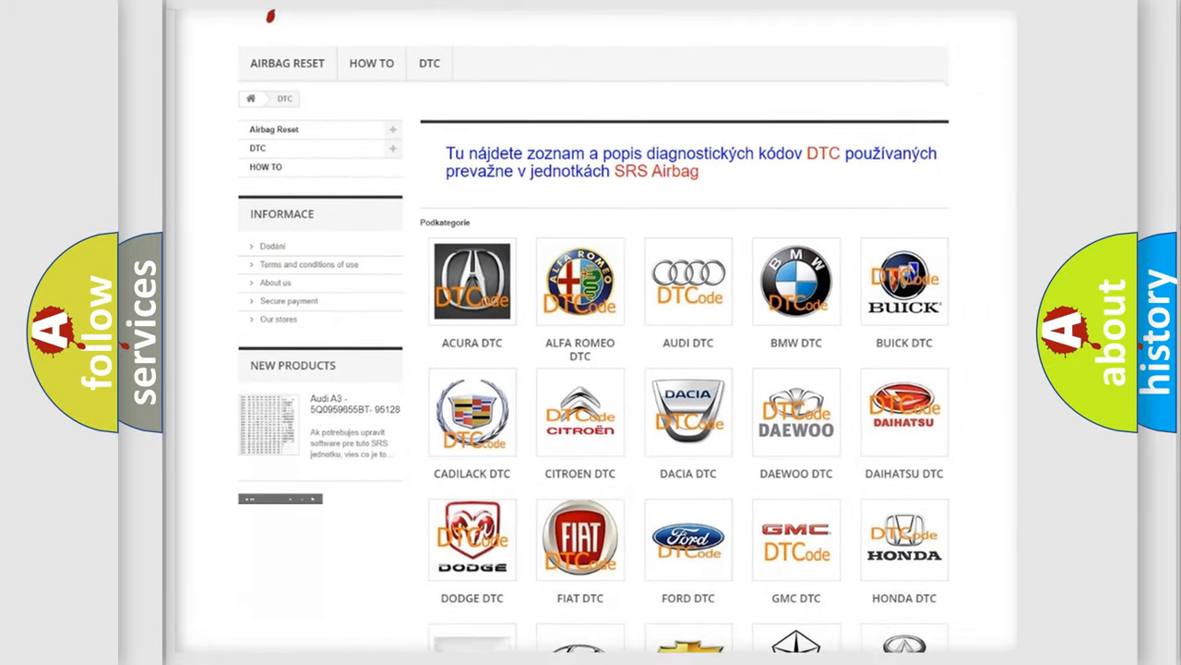
pyautogui.scroll(-3)
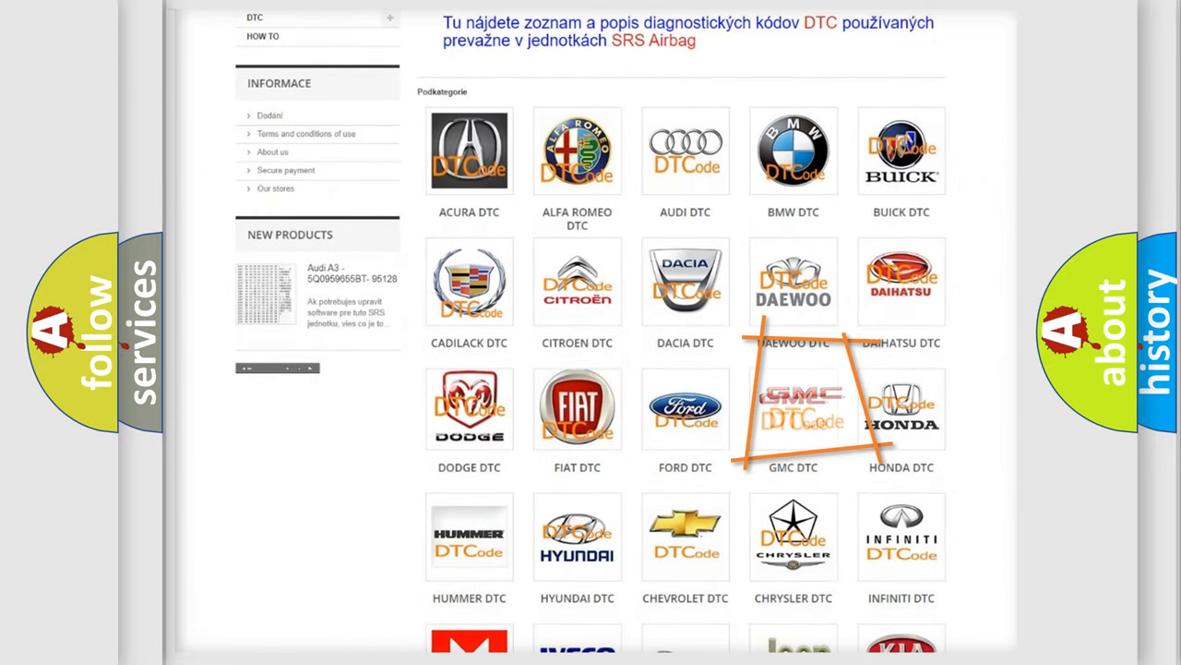